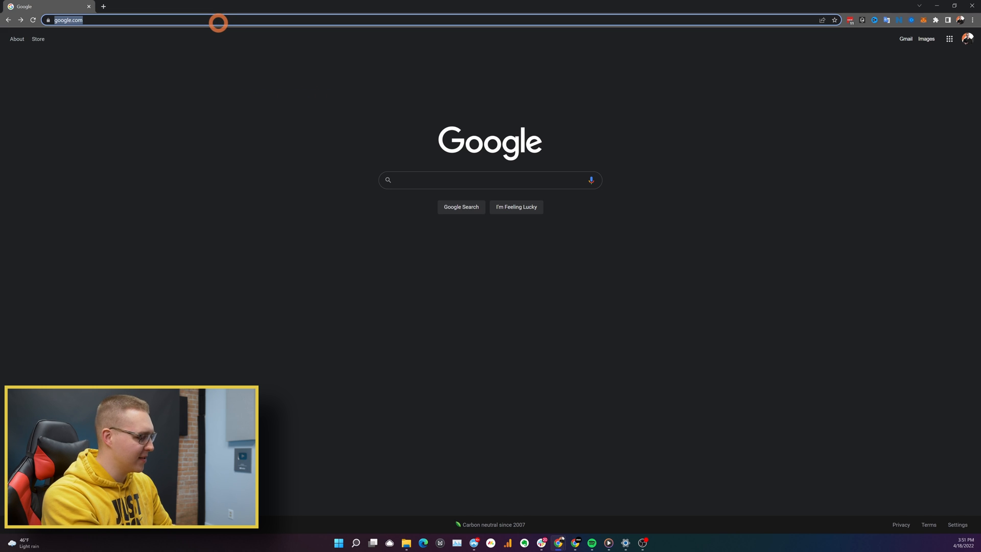
Search for 'davinci resolve 18' and reach Blackmagic Design's Resolve 18 page.
{"action": "type", "text": "davinci resolve 18"}
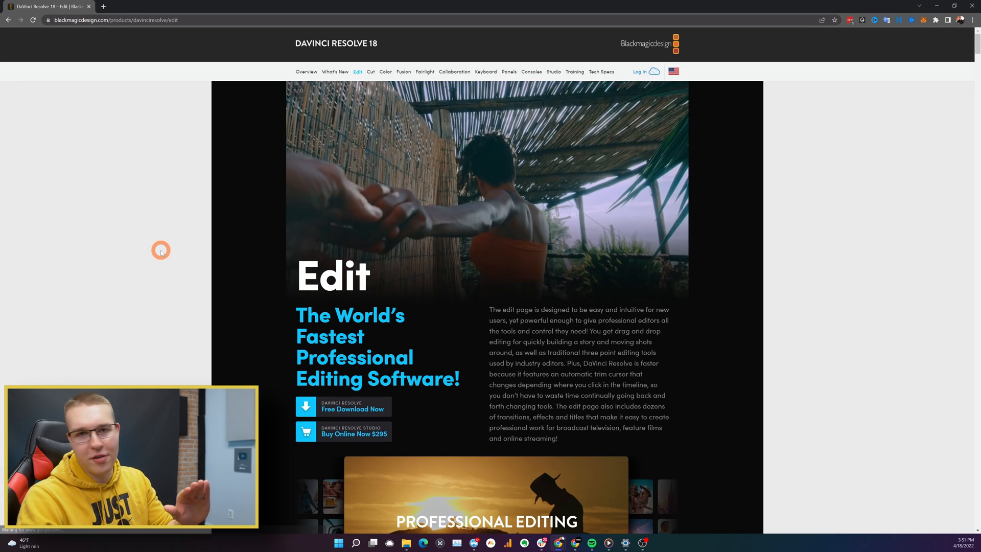
Open the DaVinci Resolve 18 free download options on Blackmagic Design's site.
{"action": "left_click", "coordinate": [344, 406]}
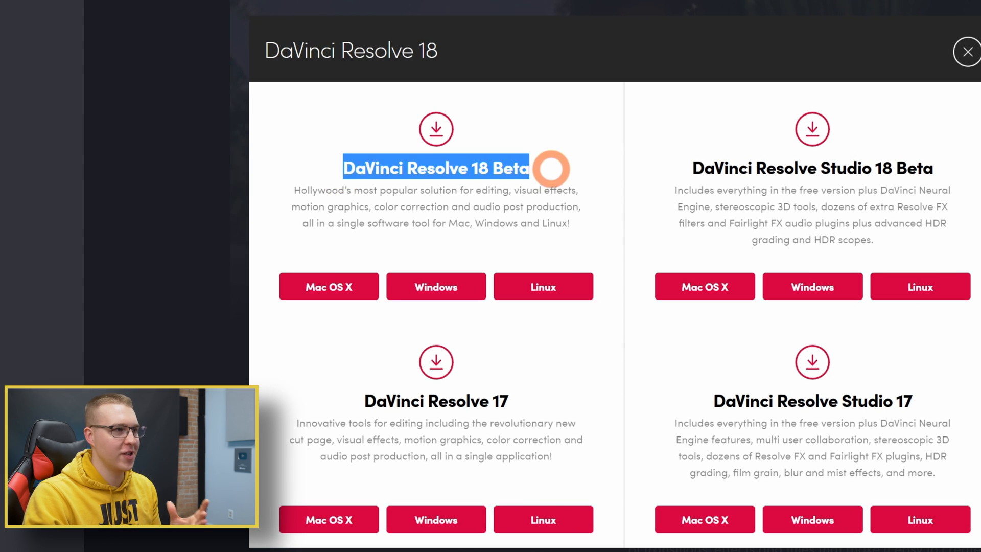
{"action": "mouse_move", "coordinate": [727, 168]}
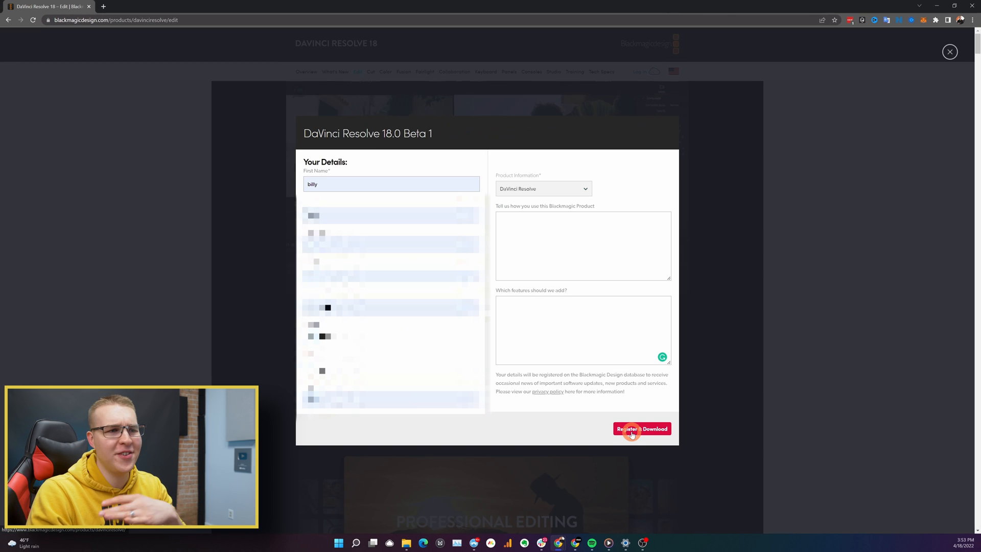
Submit the registration, then extract the 18.0b1 Windows zip to its suggested folder.
{"action": "left_click", "coordinate": [642, 429]}
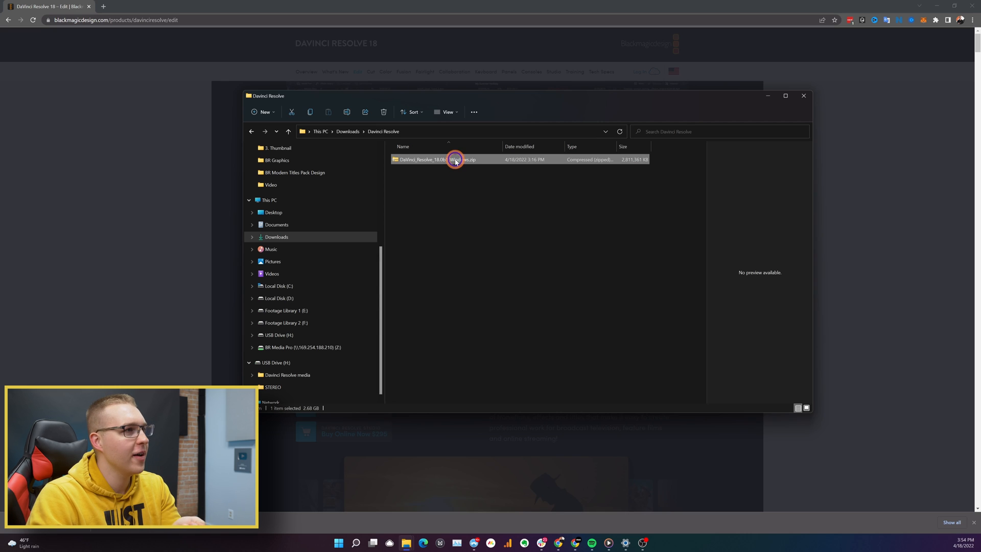
{"action": "right_click", "coordinate": [455, 160]}
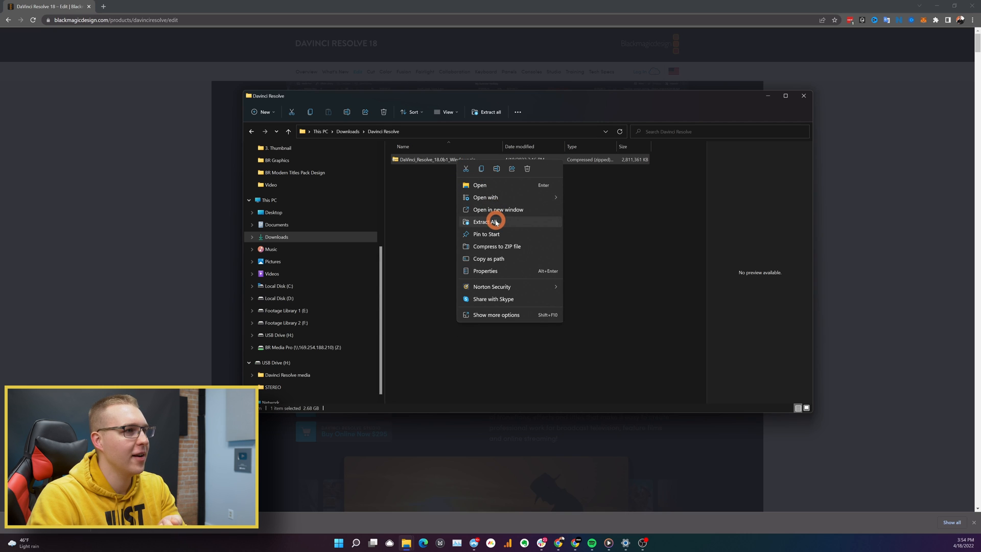
{"action": "left_click", "coordinate": [483, 221]}
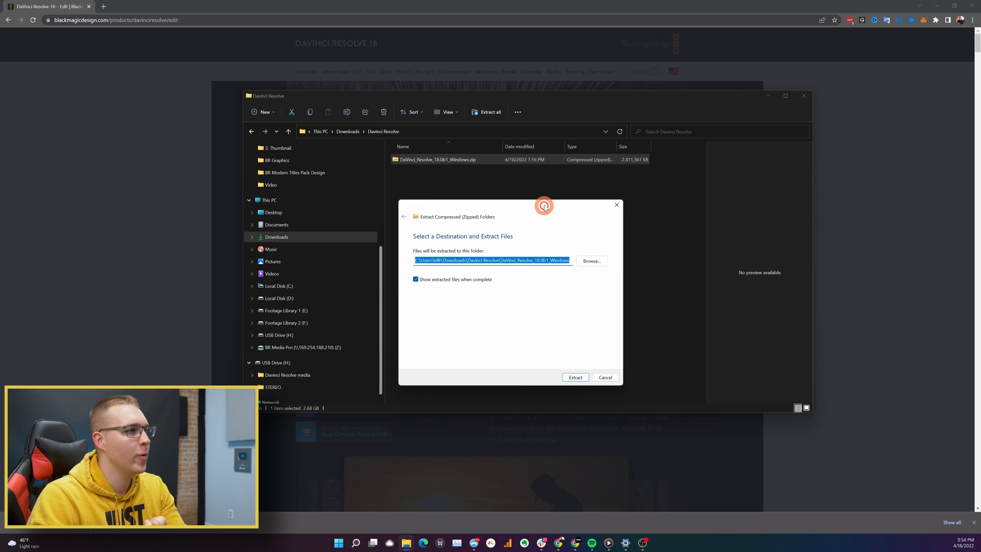
{"action": "left_click", "coordinate": [575, 377]}
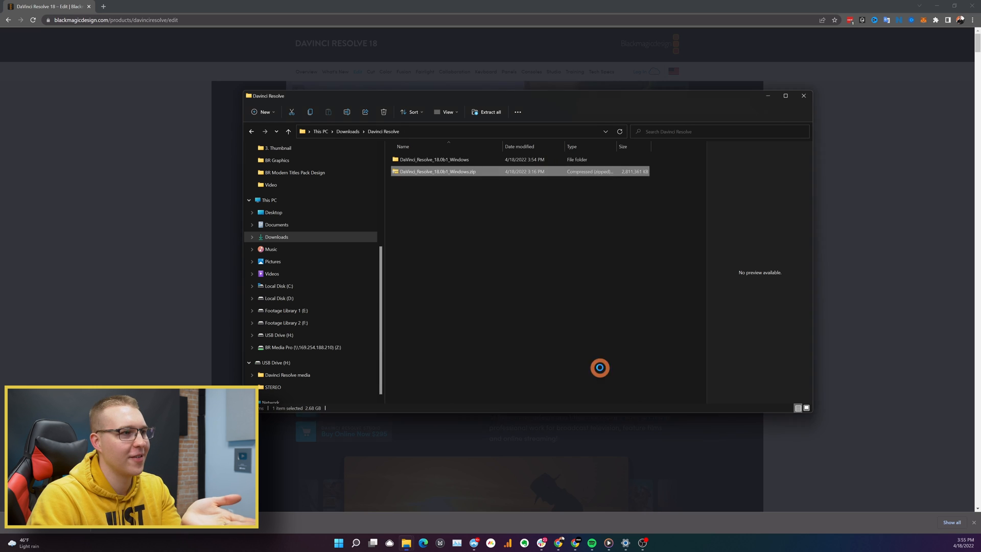
Run the Resolve 18.0 installer without DaVinci Control Panels and complete setup.
{"action": "double_click", "coordinate": [434, 158]}
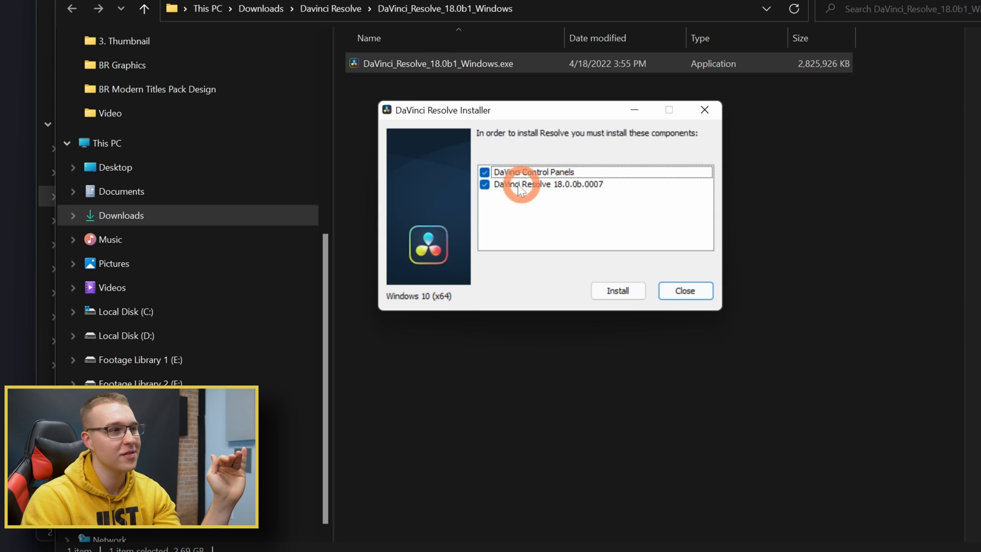
{"action": "left_click", "coordinate": [484, 172]}
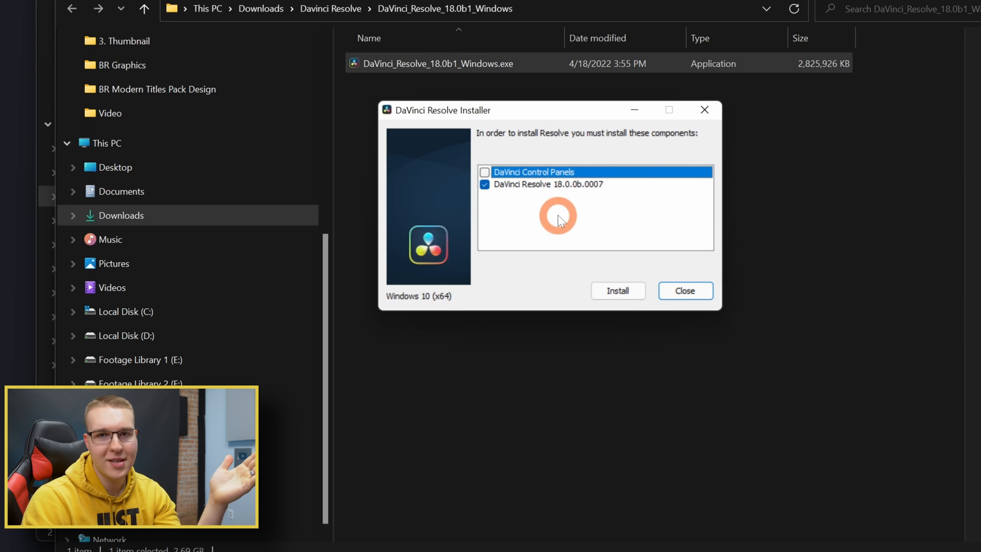
{"action": "left_click", "coordinate": [618, 290]}
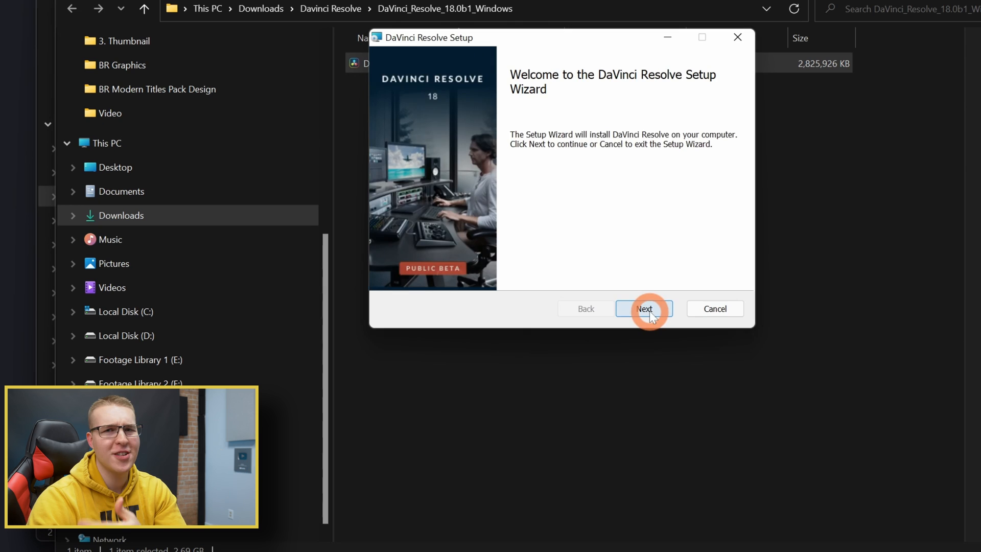
{"action": "left_click", "coordinate": [644, 309]}
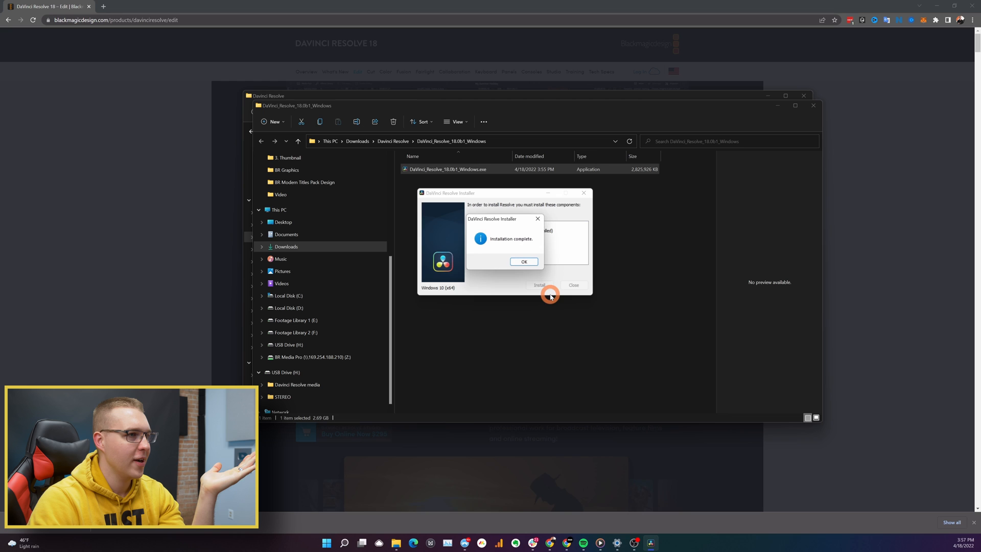
{"action": "left_click", "coordinate": [523, 262]}
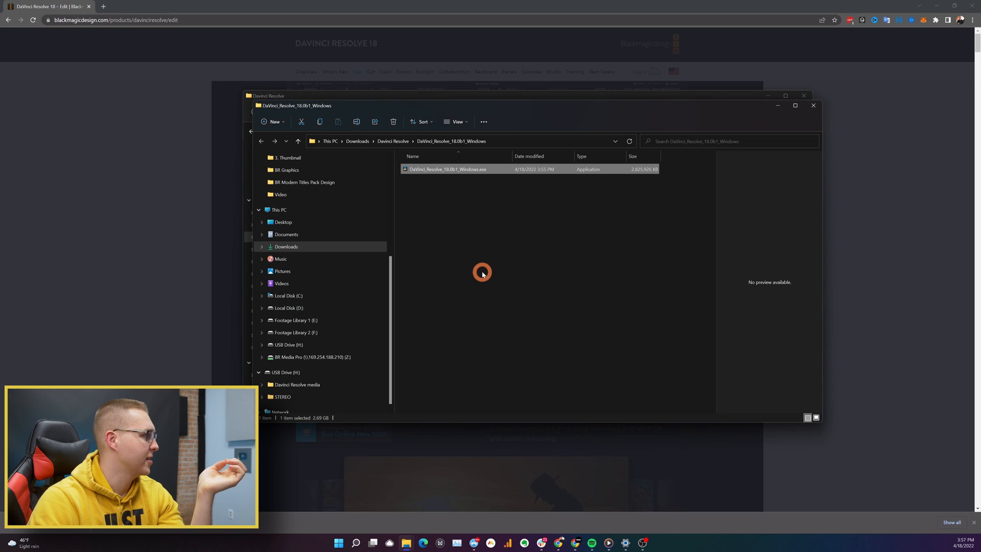
{"action": "left_click", "coordinate": [340, 543]}
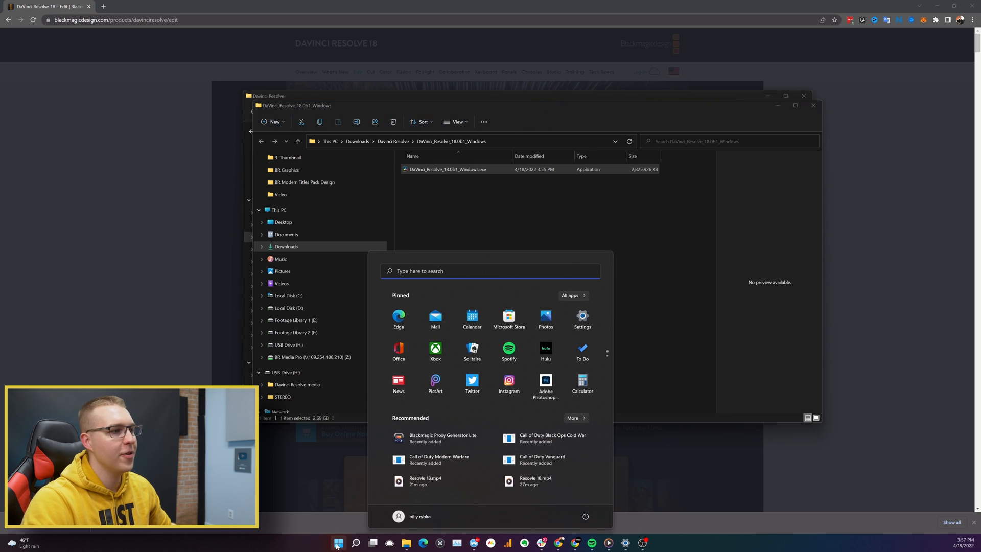
Search the Start menu for 're' and launch DaVinci Resolve.
{"action": "type", "text": "re"}
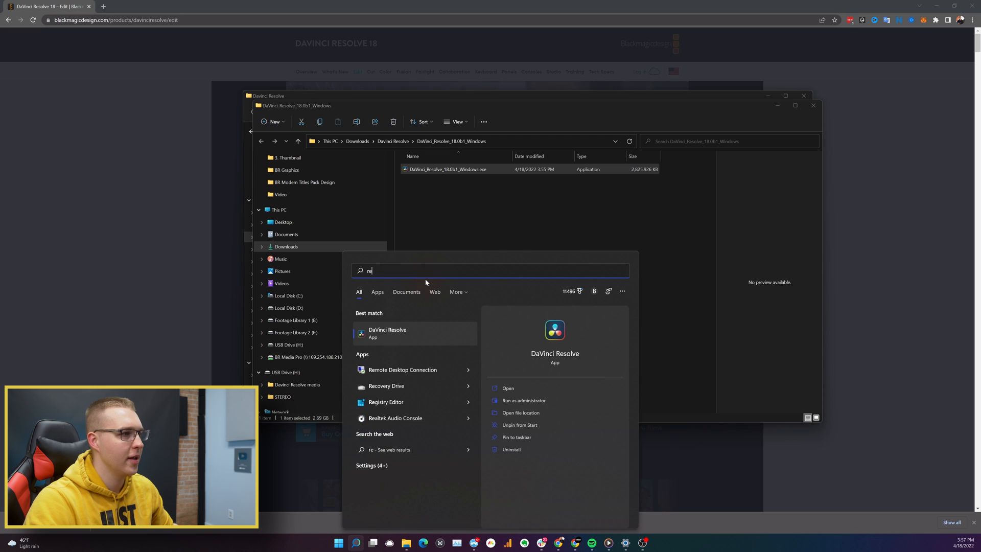
{"action": "left_click", "coordinate": [387, 333]}
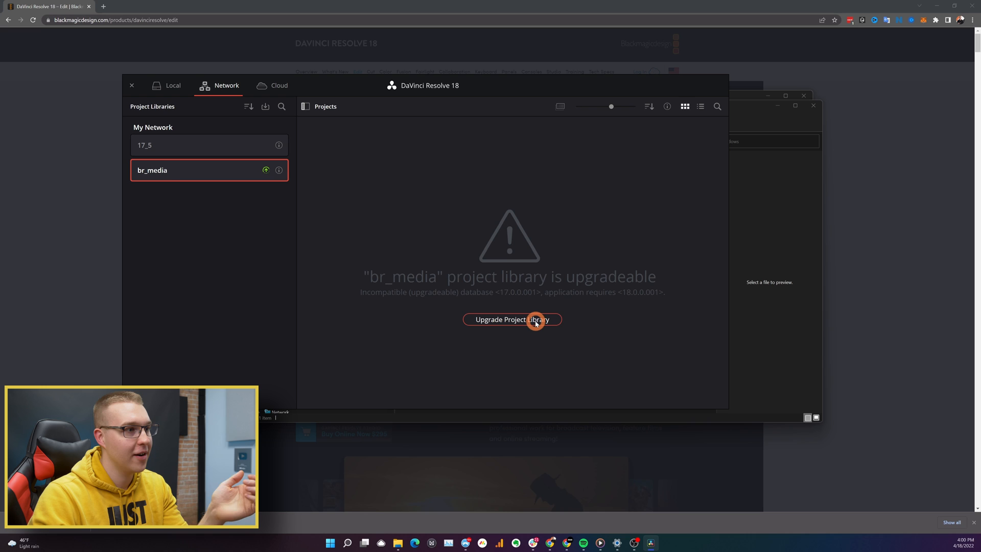
Upgrade the br_media project library to version 18, confirming the irreversible upgrade.
{"action": "left_click", "coordinate": [512, 319]}
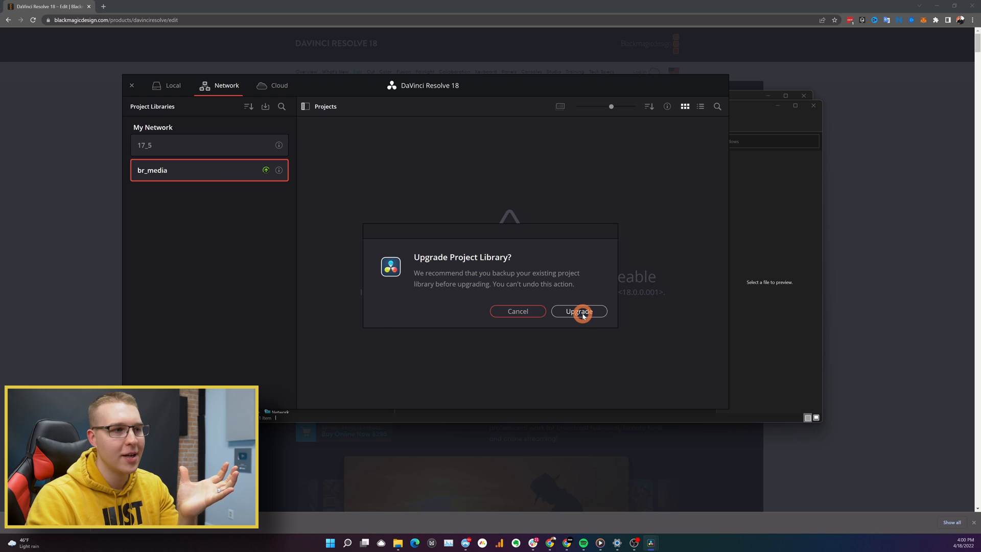
{"action": "left_click", "coordinate": [579, 311]}
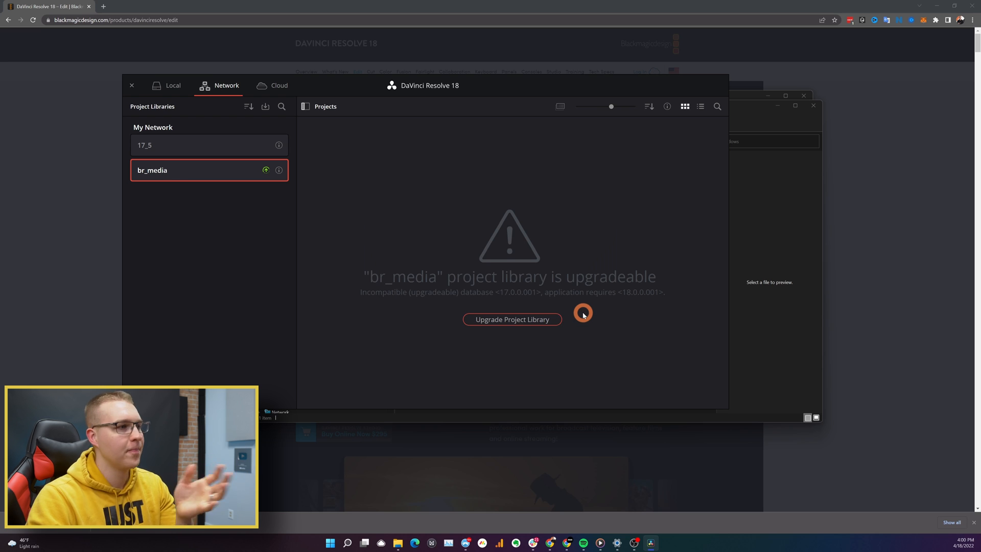
{"action": "left_click", "coordinate": [512, 319]}
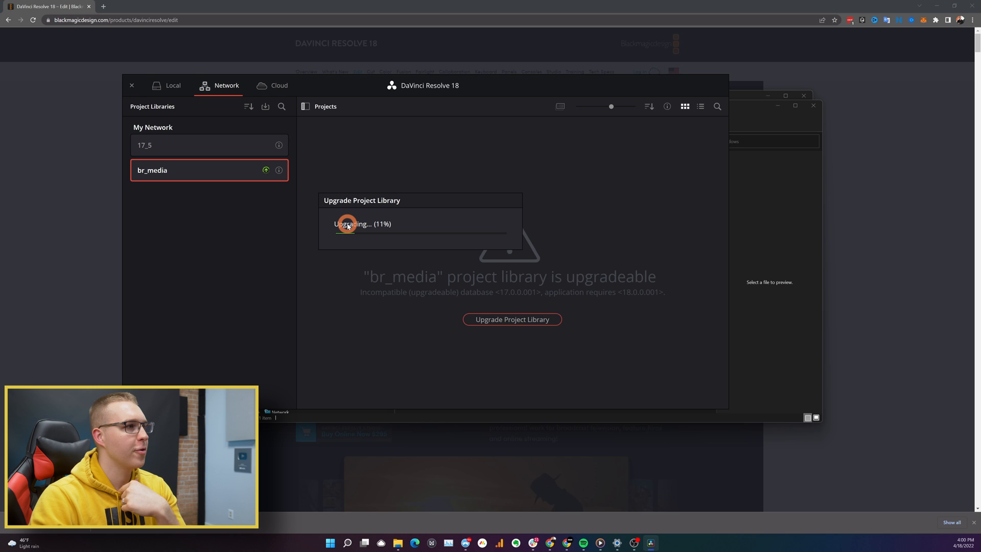